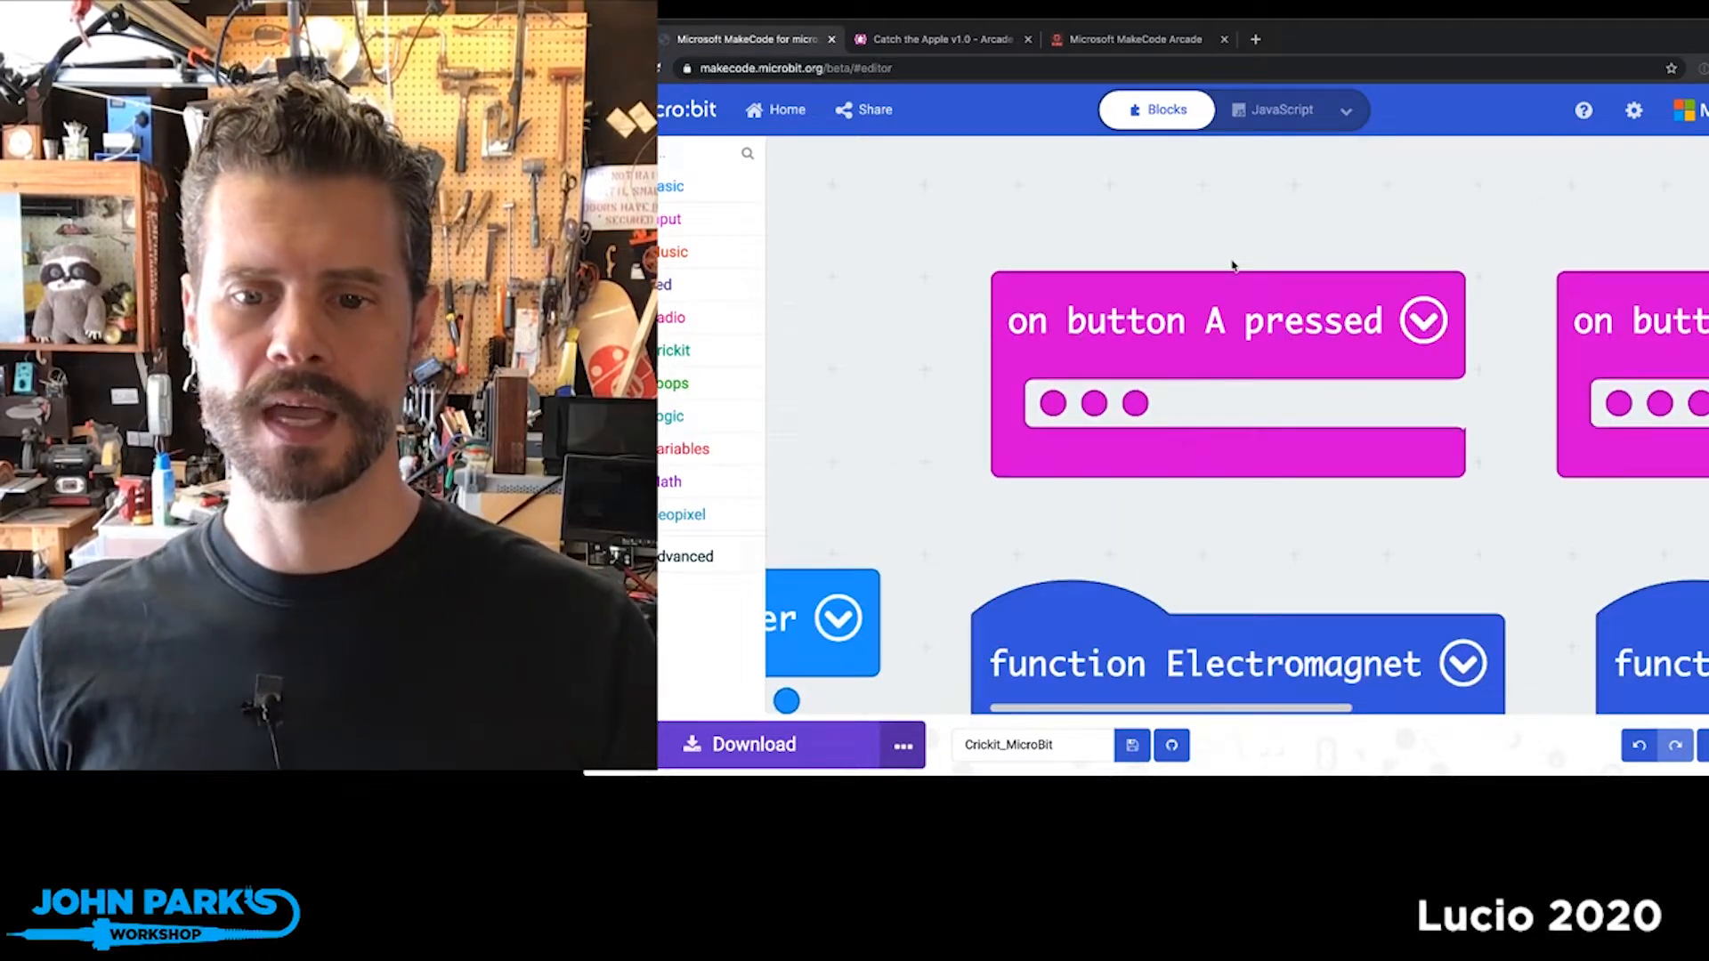
mouse_move(1422, 491)
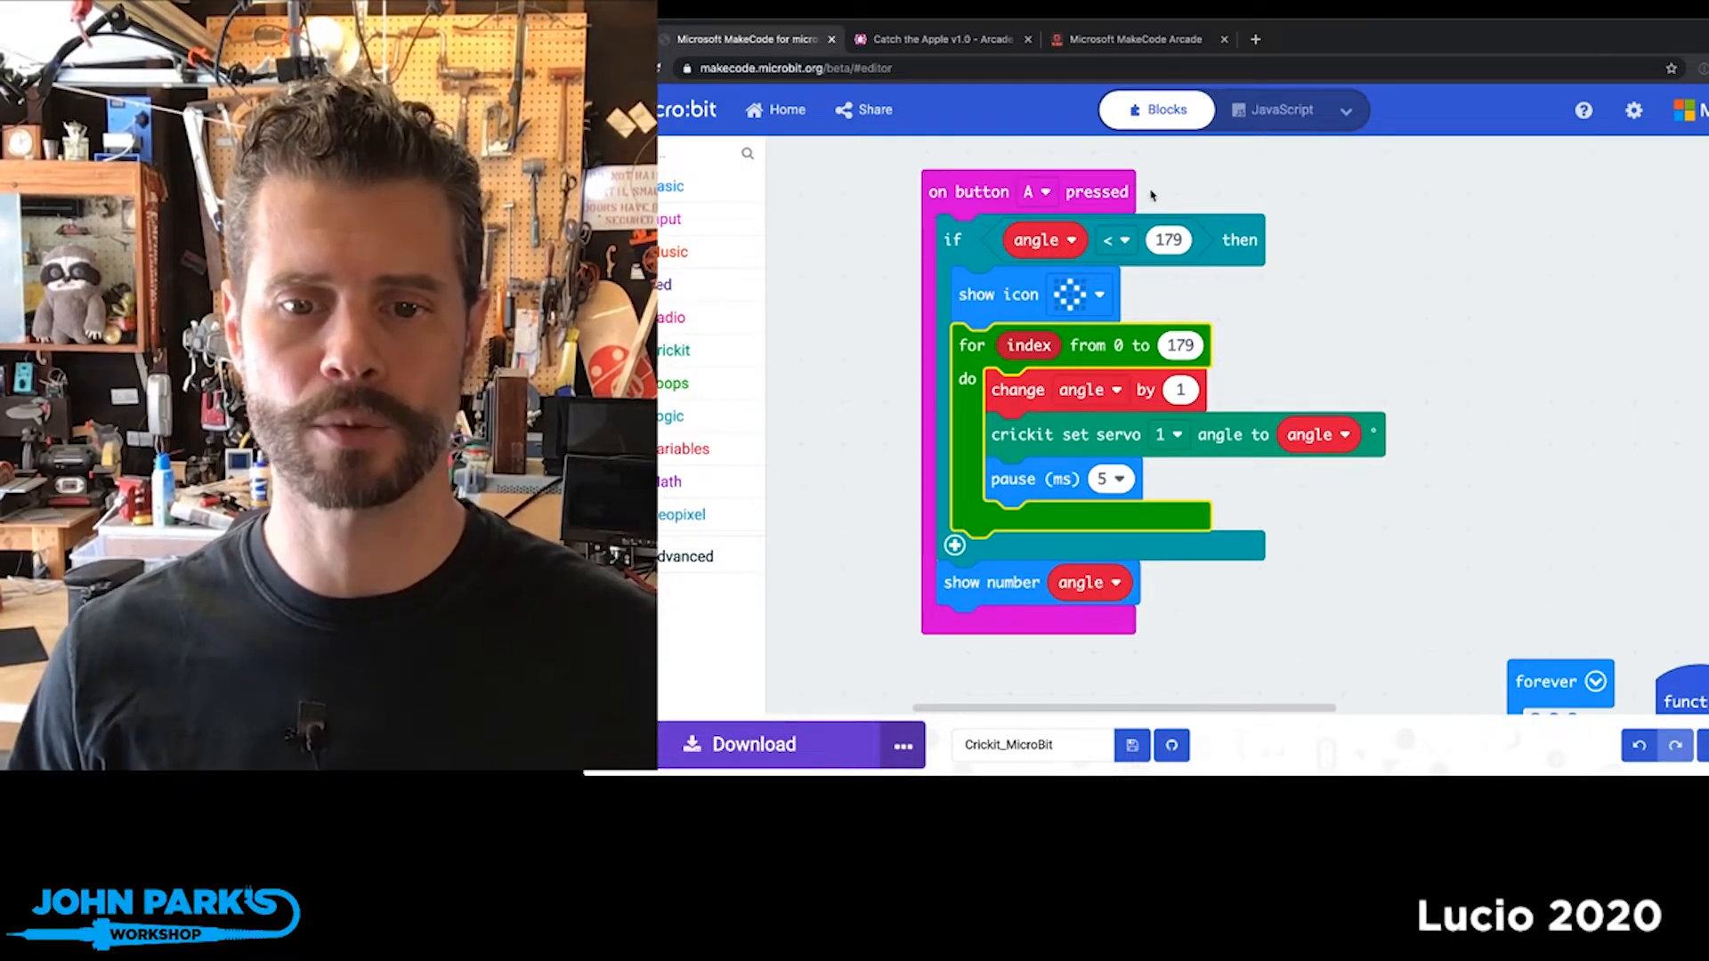
Collapse the on button A pressed block via its right-click menu, hiding the servo sweep
right_click(1082, 191)
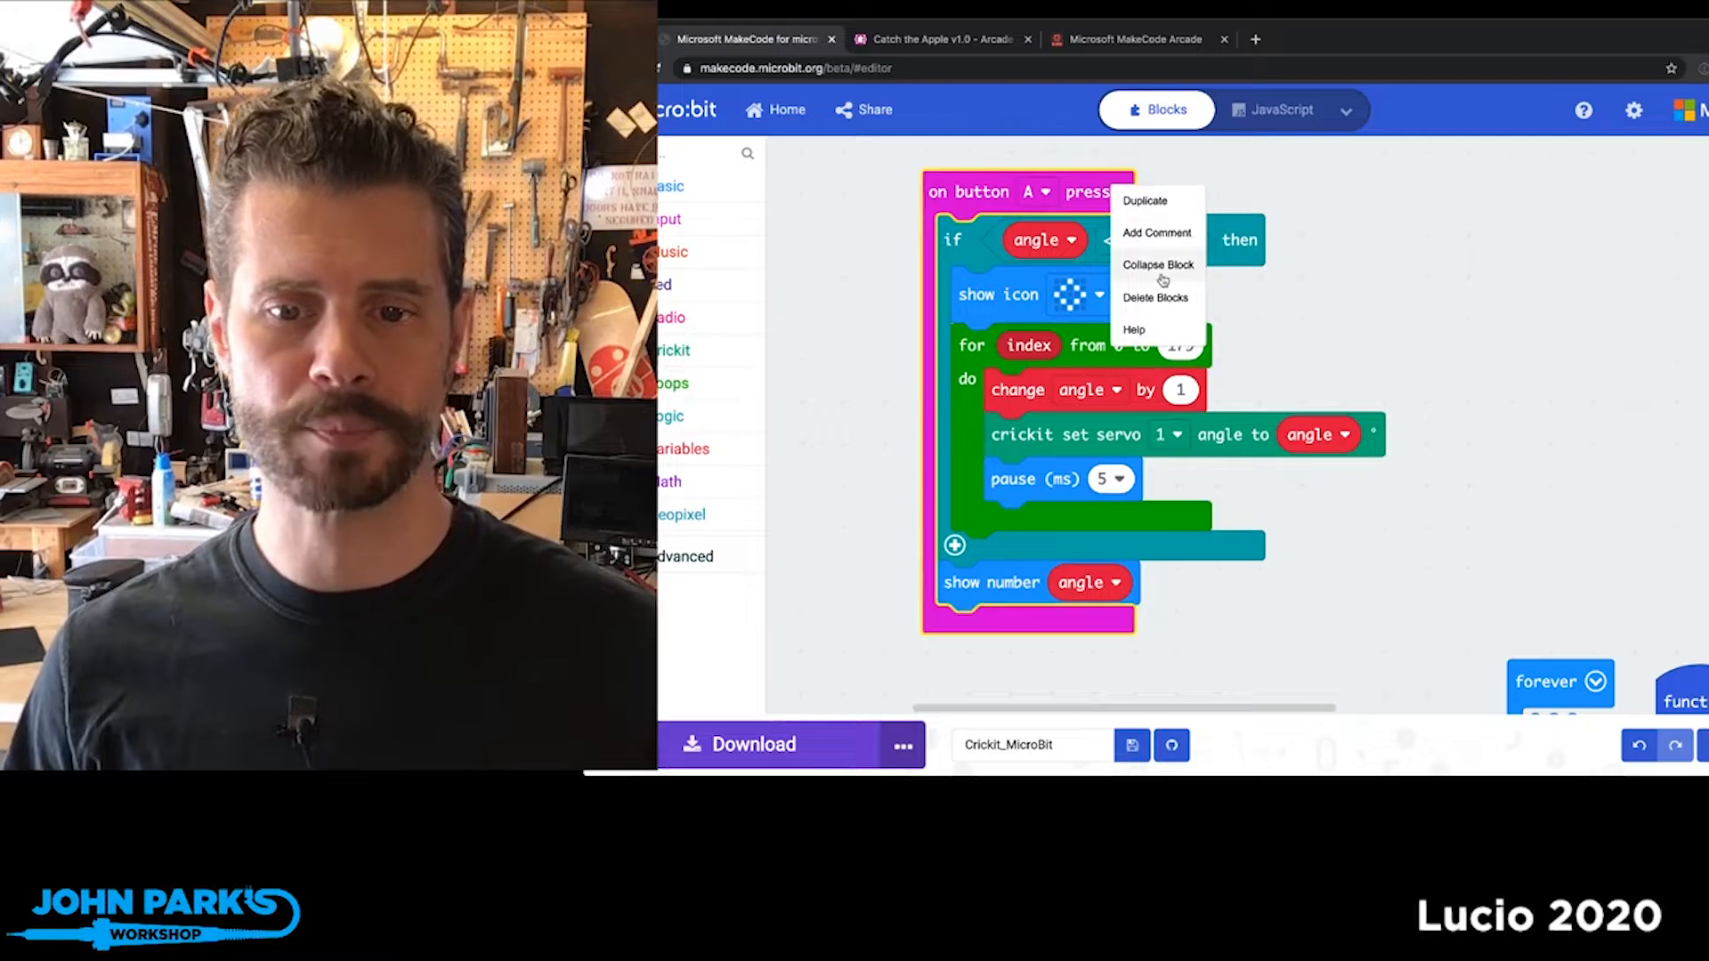
left_click(1158, 264)
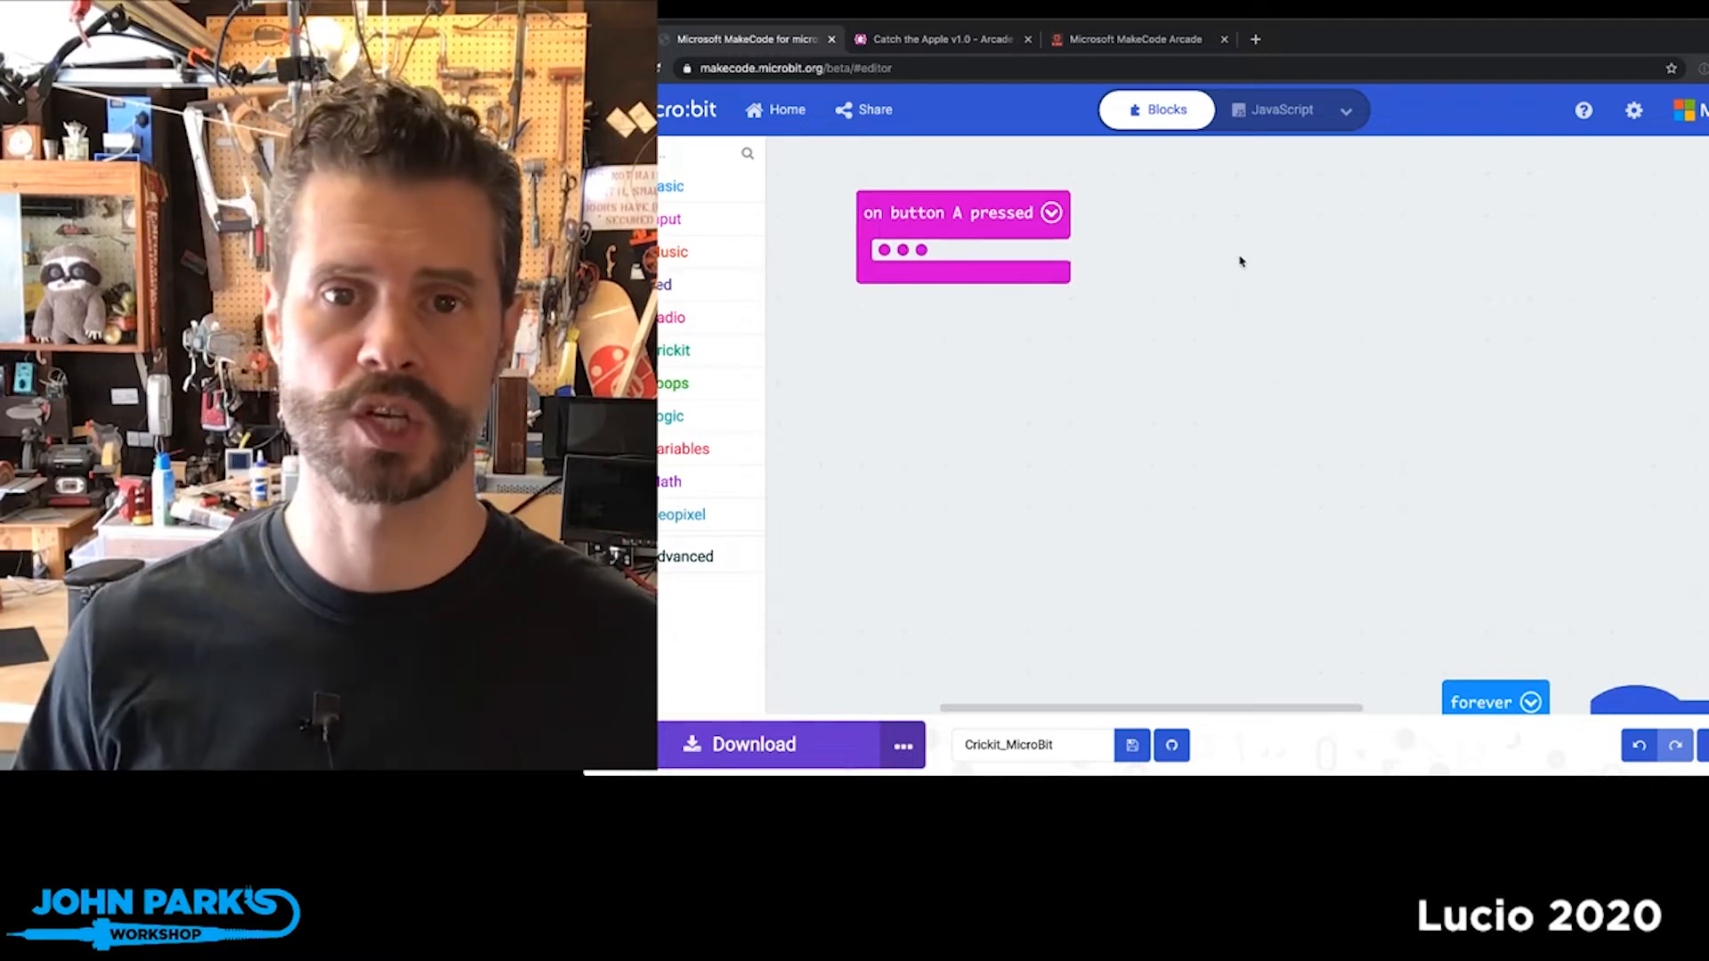
mouse_move(1241, 283)
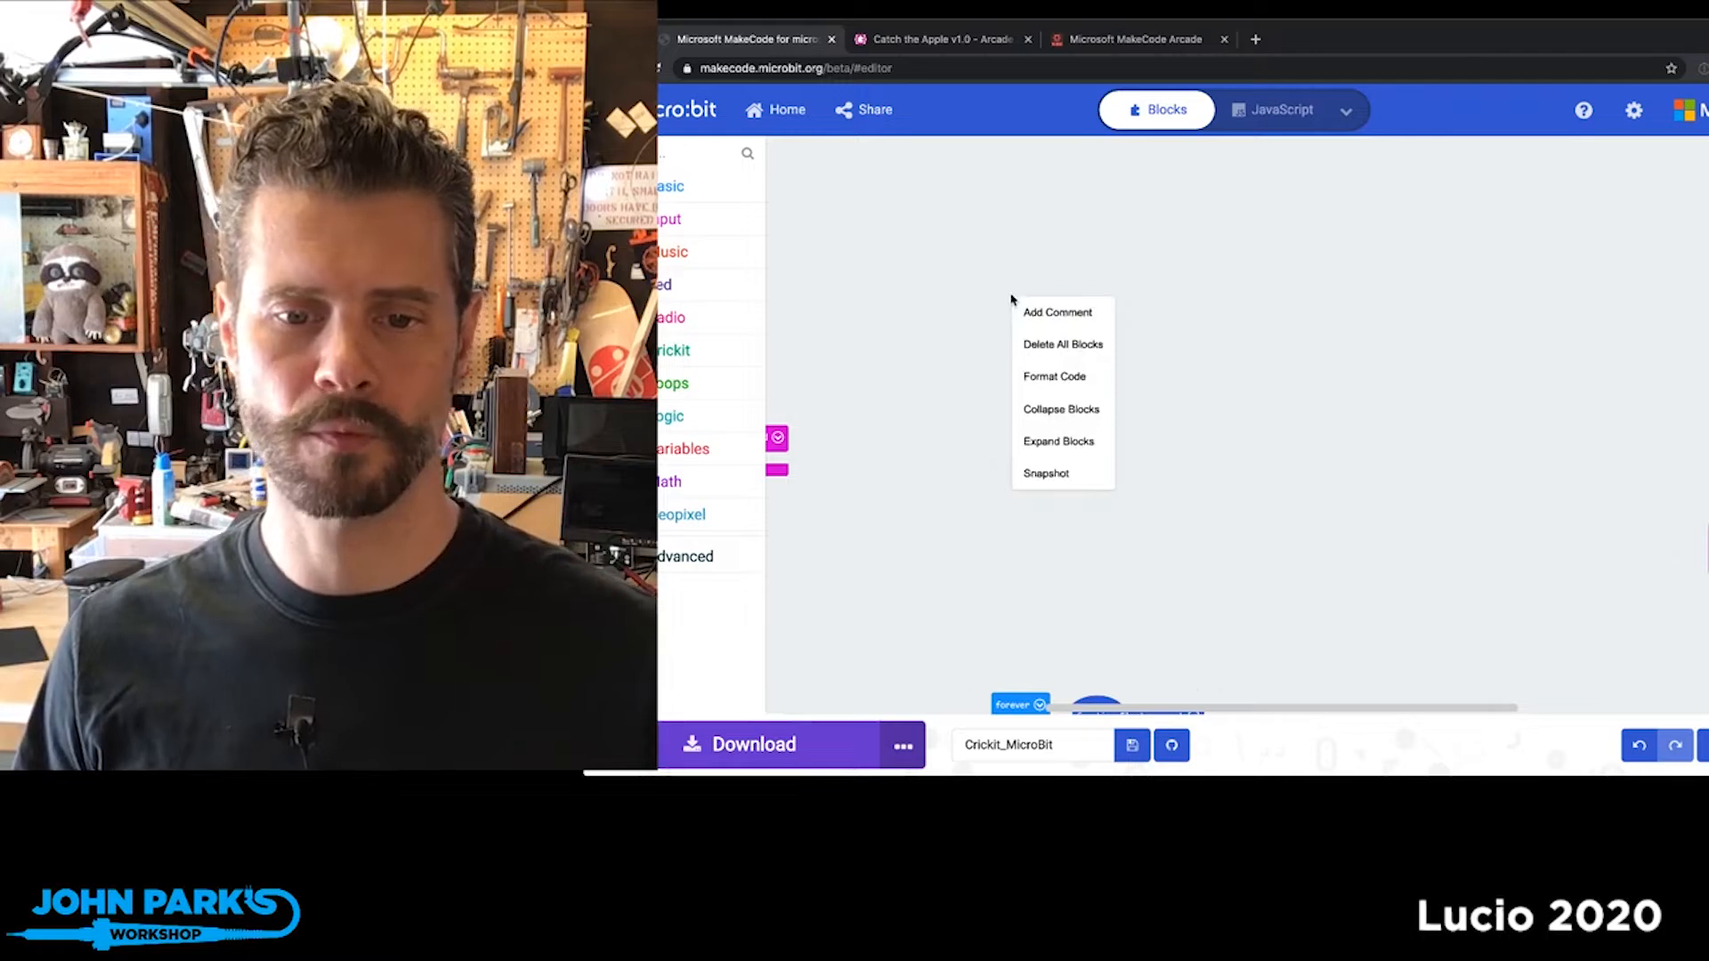
Expand the on start, button A and button B handlers, keeping forever and functions collapsed
left_click(1054, 376)
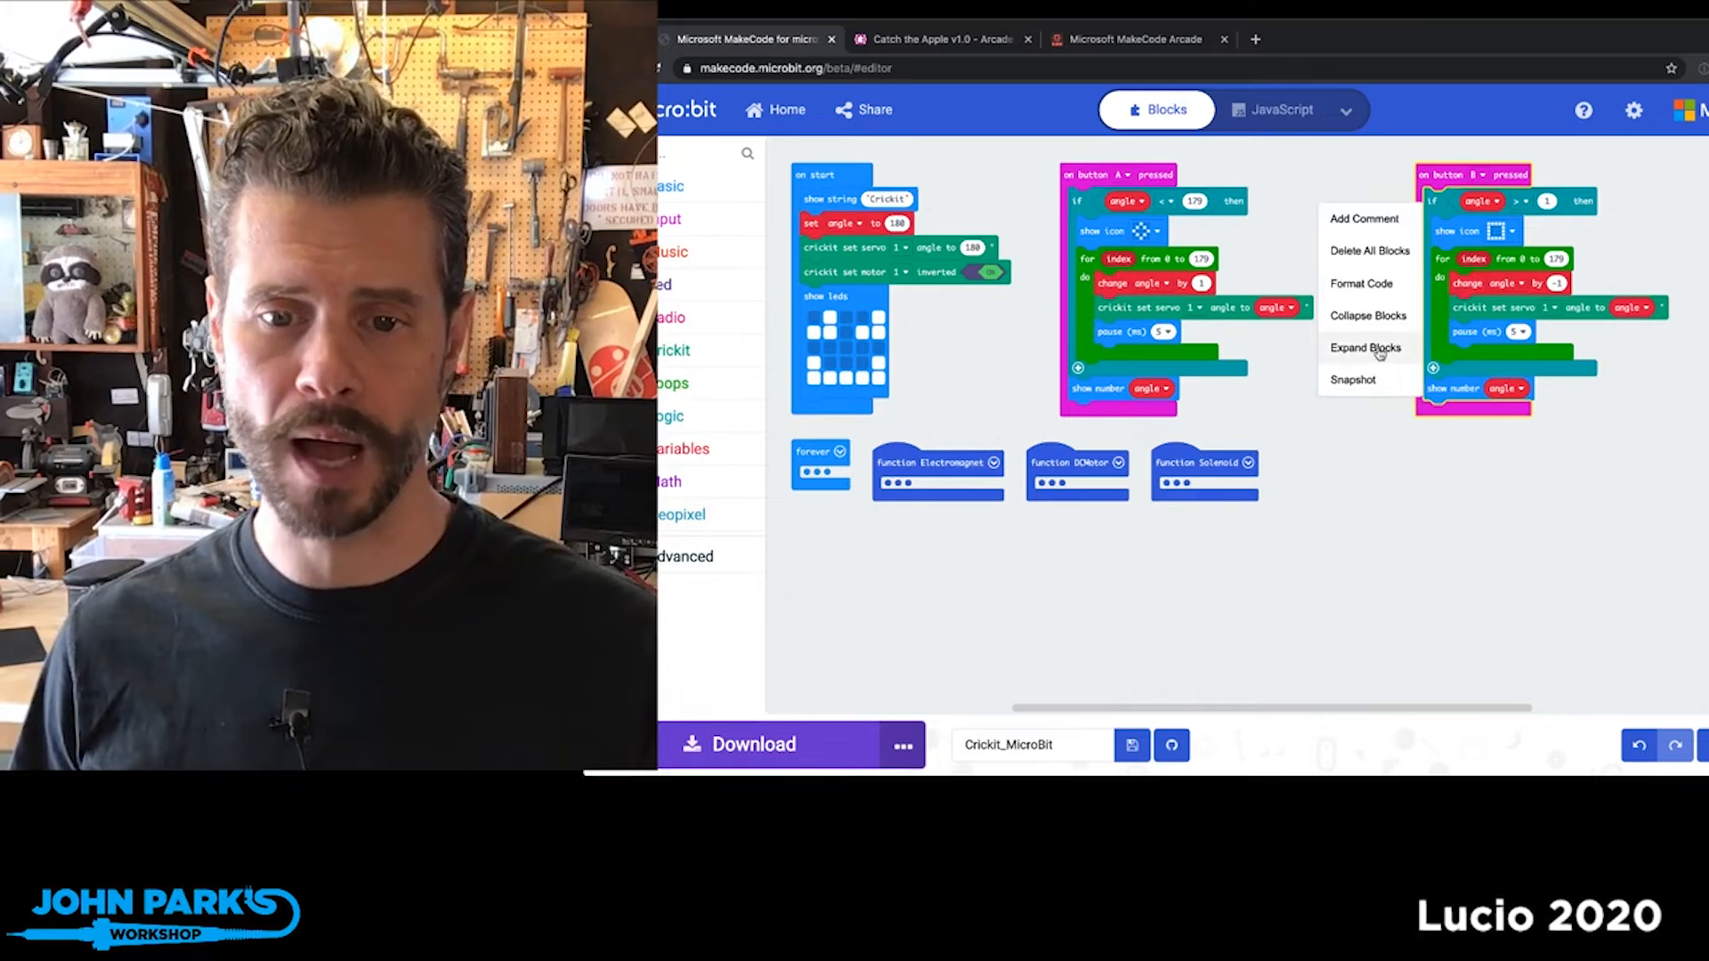
Expand all blocks, format them into non-overlapping rows, then collapse every block
left_click(1365, 348)
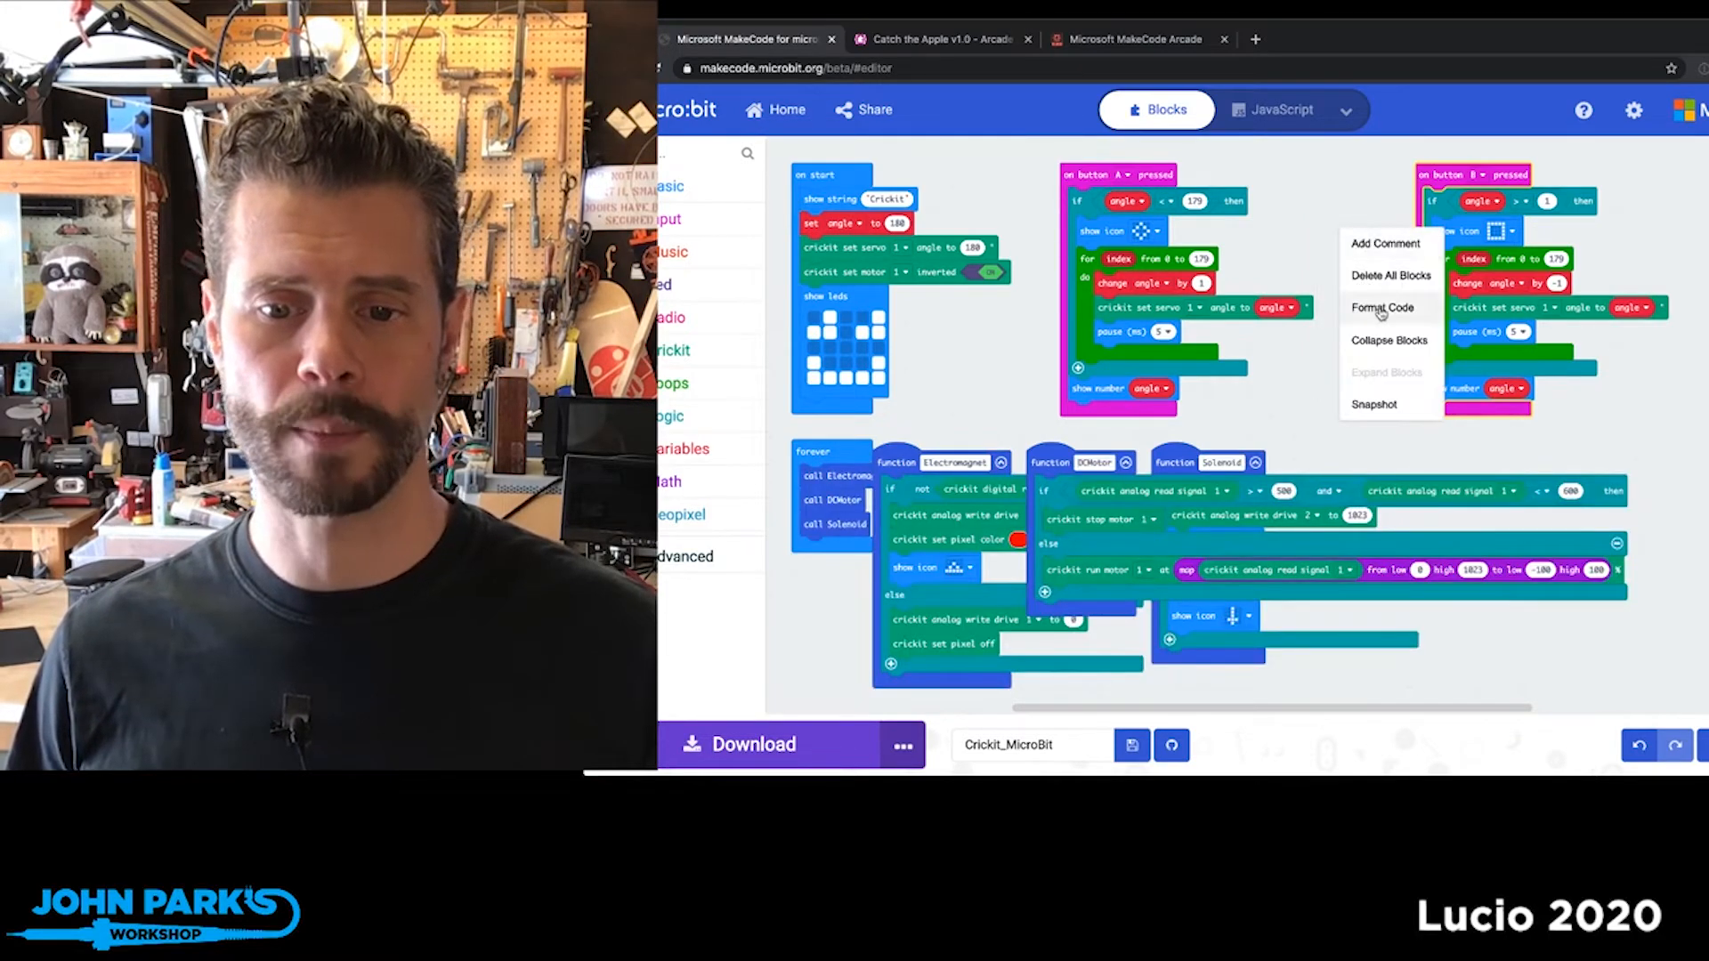
left_click(1382, 307)
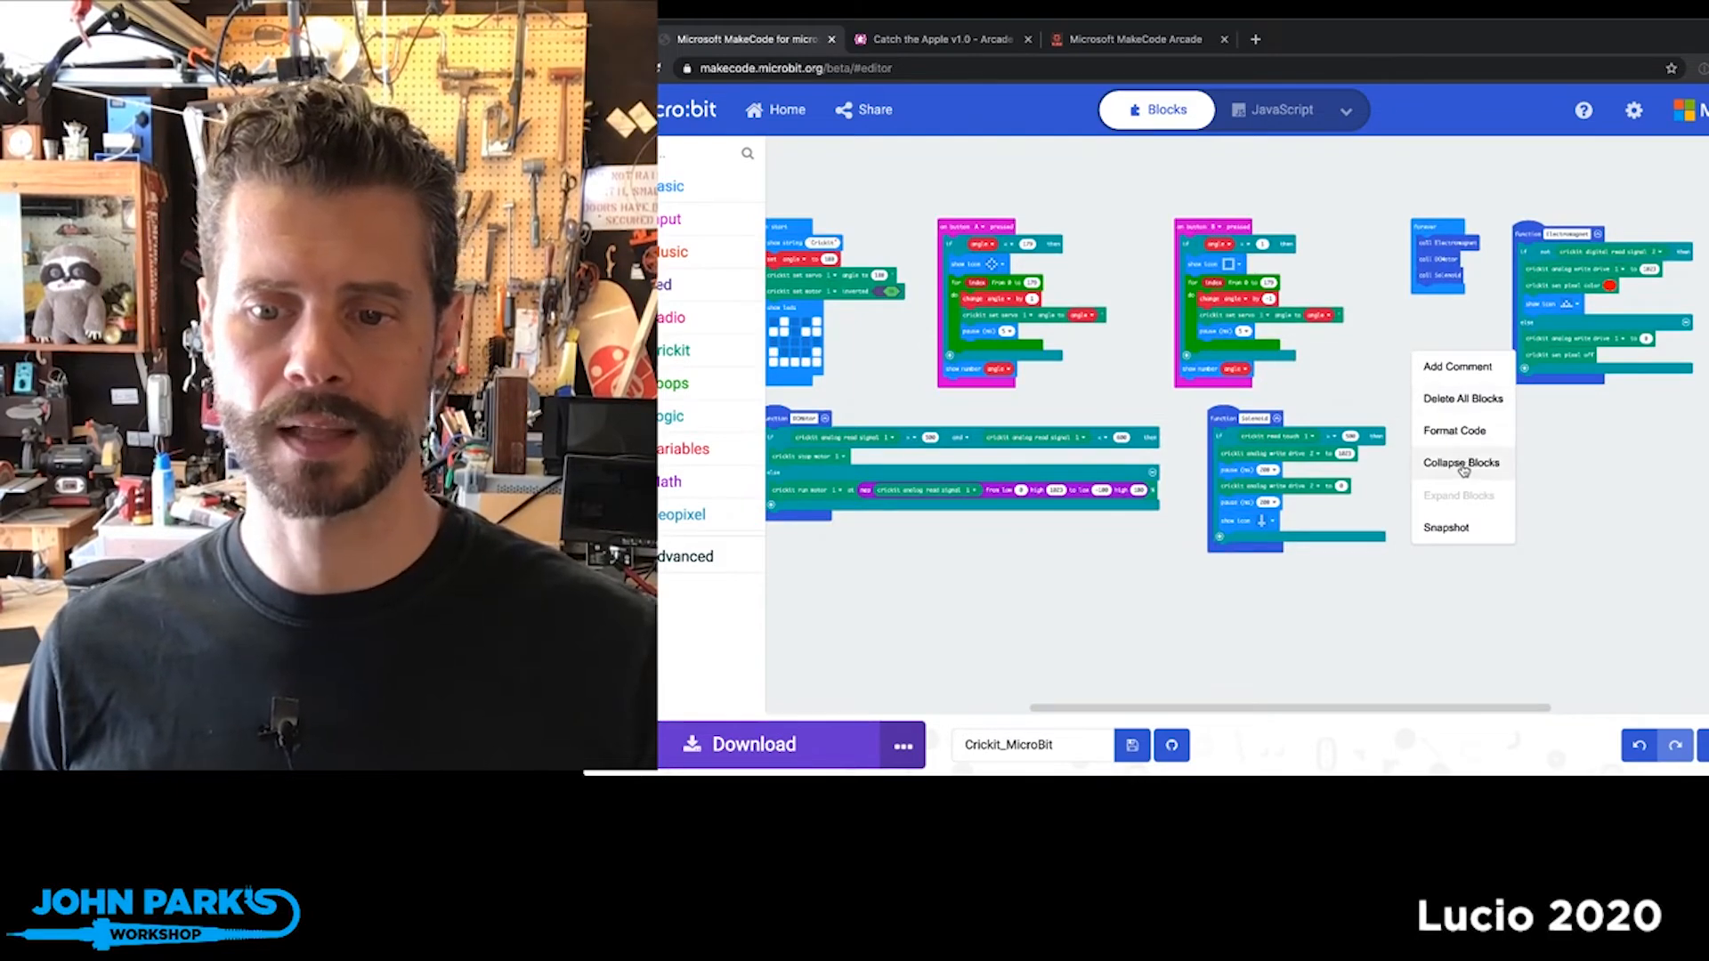
left_click(1461, 463)
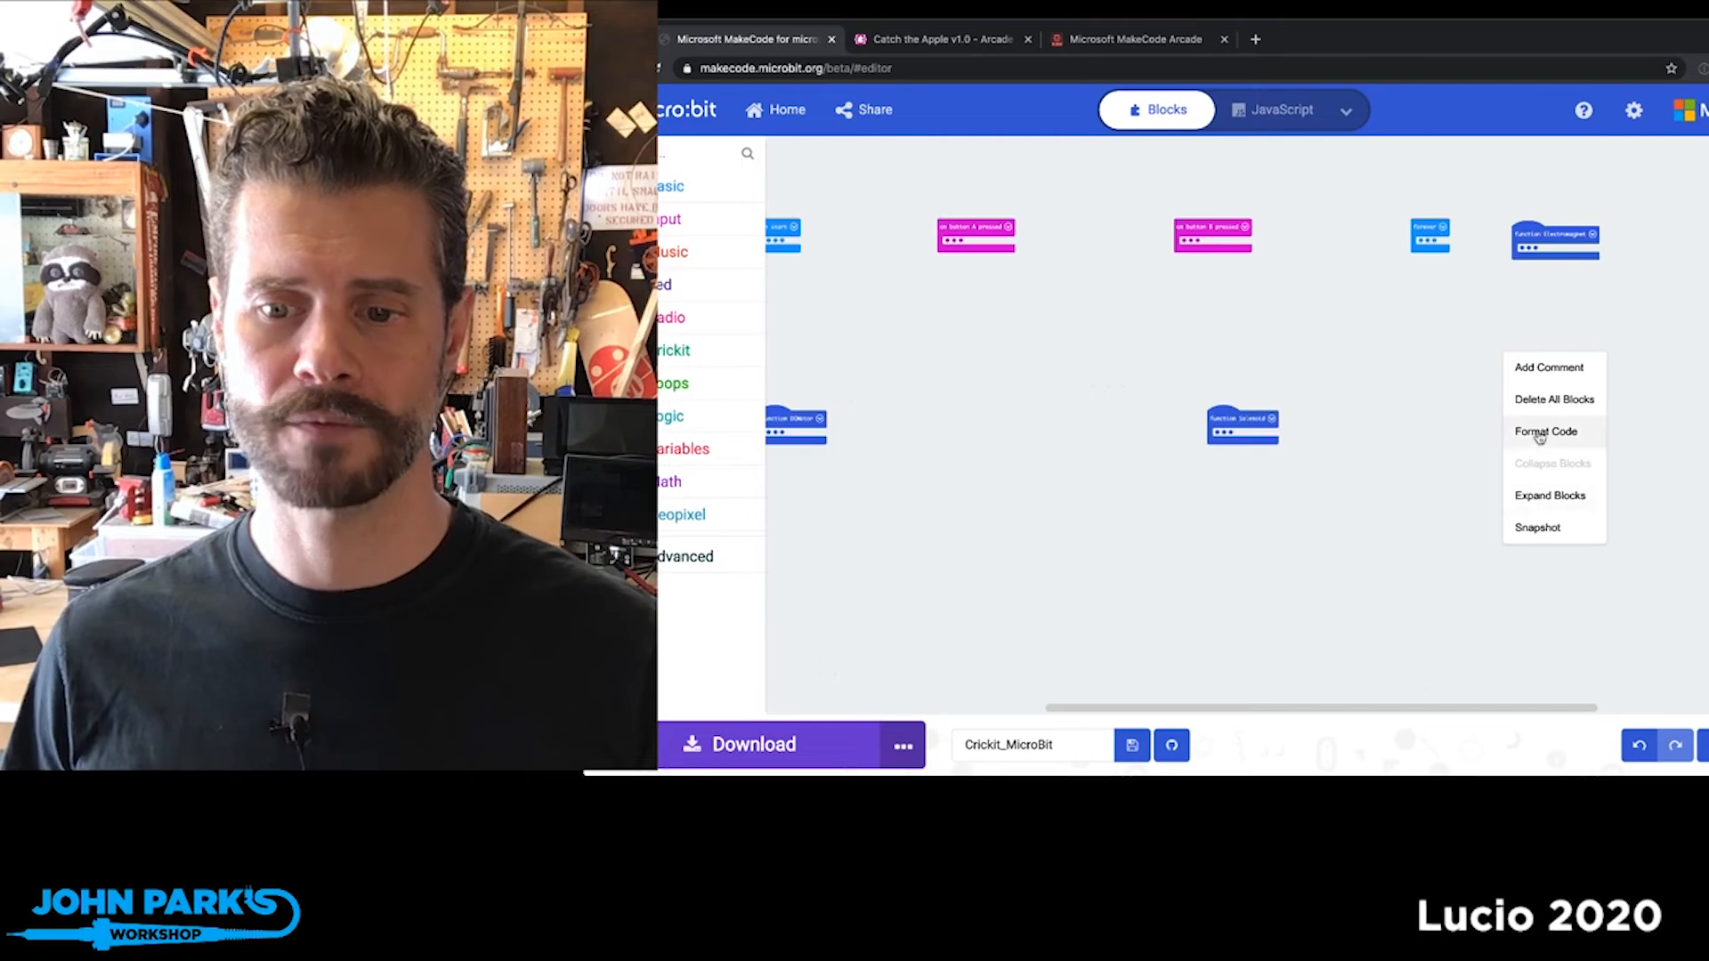
Format Code to arrange the seven collapsed blocks neatly in three rows
left_click(1545, 431)
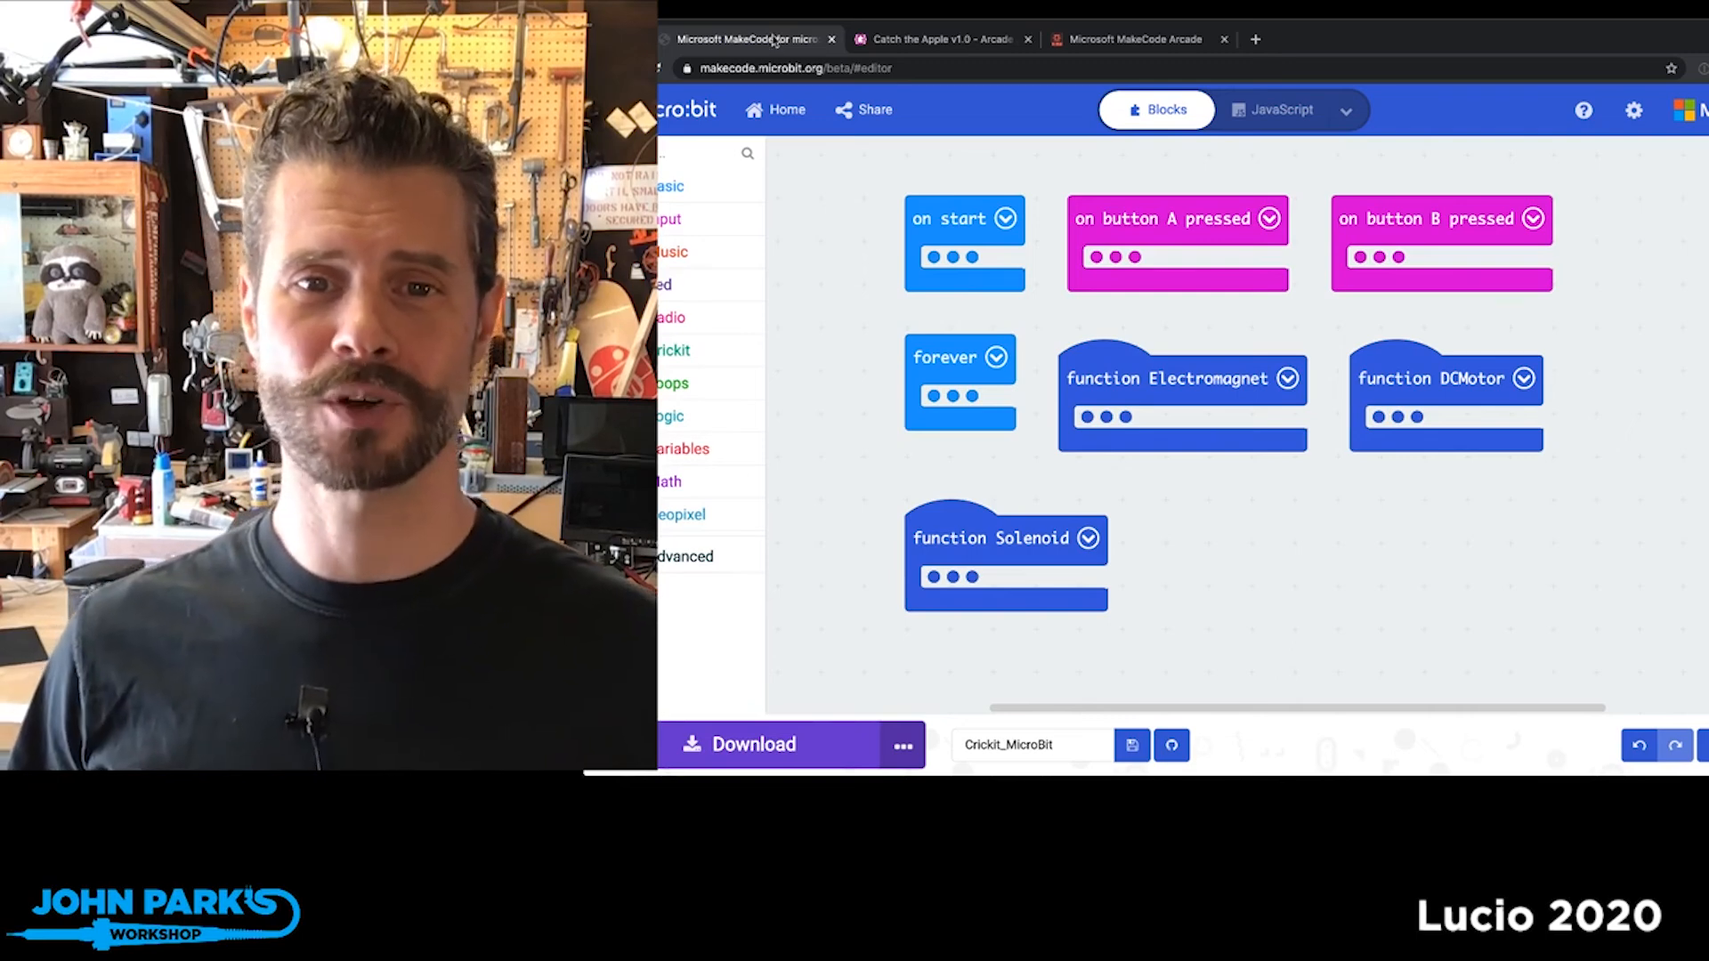
mouse_move(831, 198)
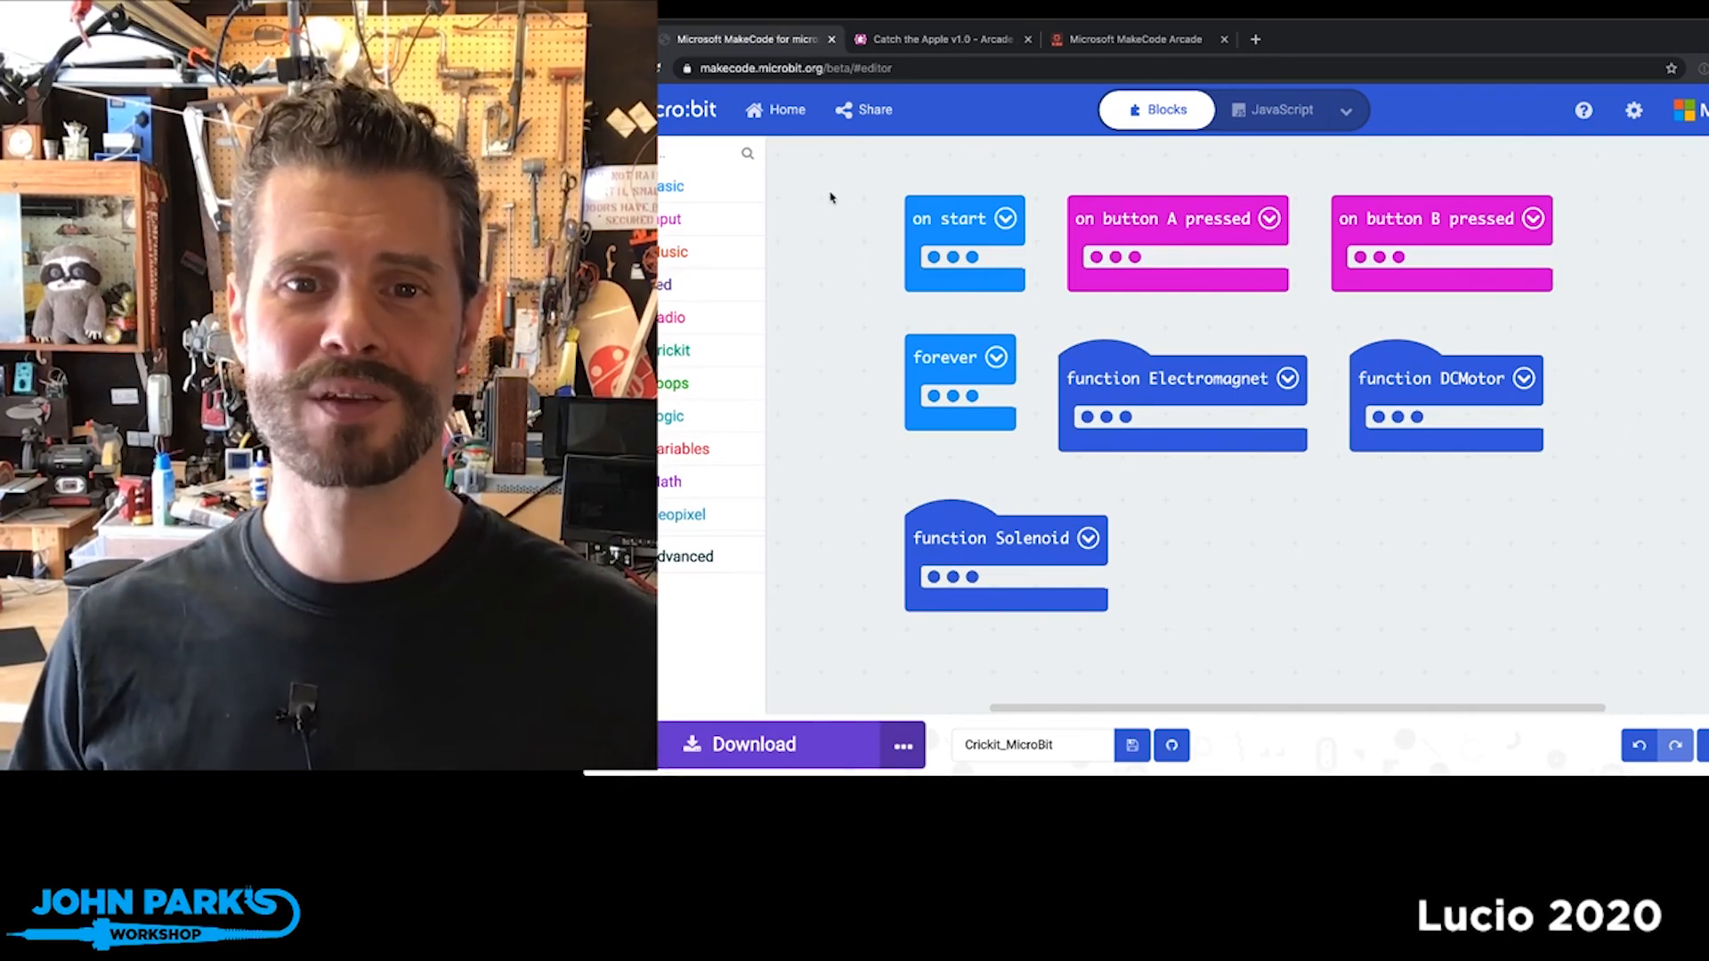